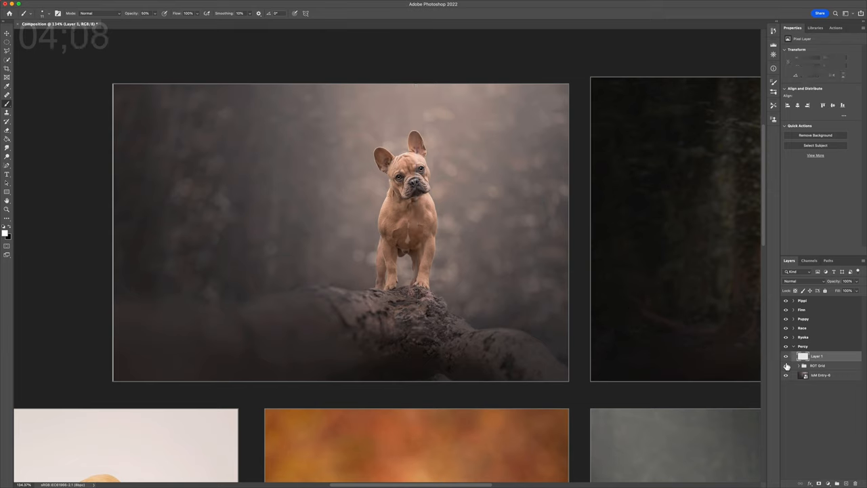
# Bring the border collie forest photo into view on the canvas
pyautogui.click(786, 366)
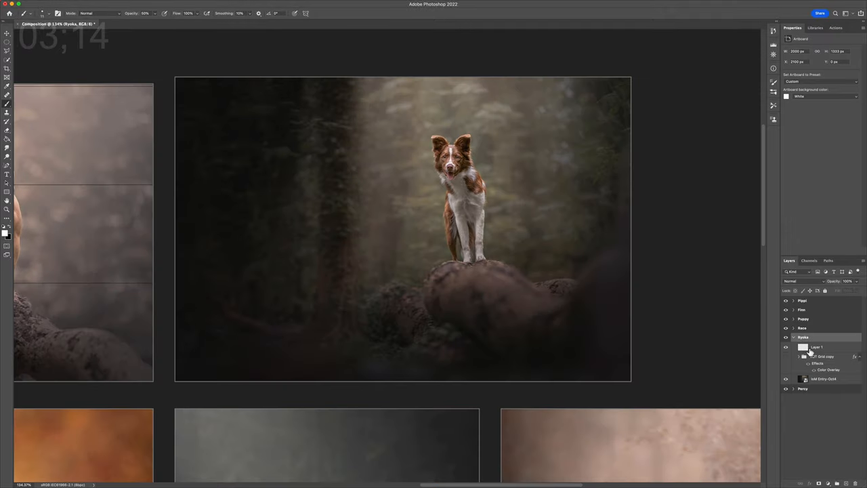
# Sketch white thirds lines and a wavy leading line across the rocks of the border collie photo
pyautogui.click(817, 347)
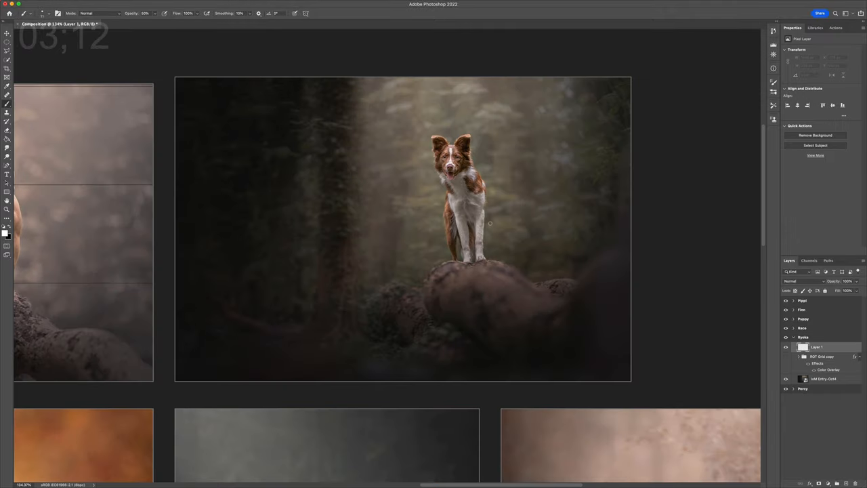
pyautogui.moveTo(450, 277); pyautogui.dragTo(620, 300)
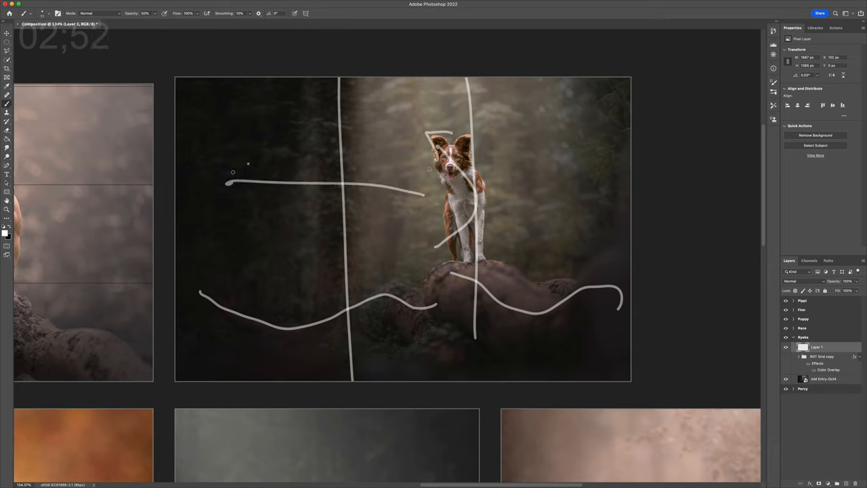
# Draw a white left-pointing arrow across the forest photo above the border collie
pyautogui.moveTo(244, 165); pyautogui.dragTo(233, 200)
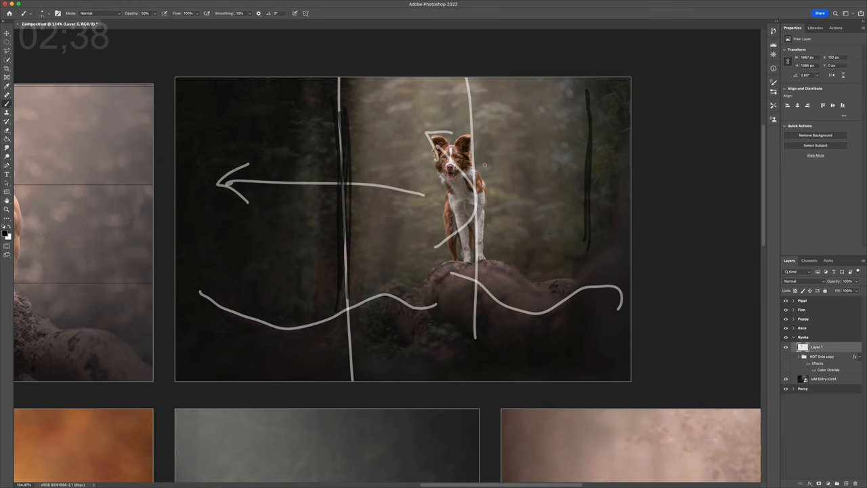
pyautogui.moveTo(471, 310)
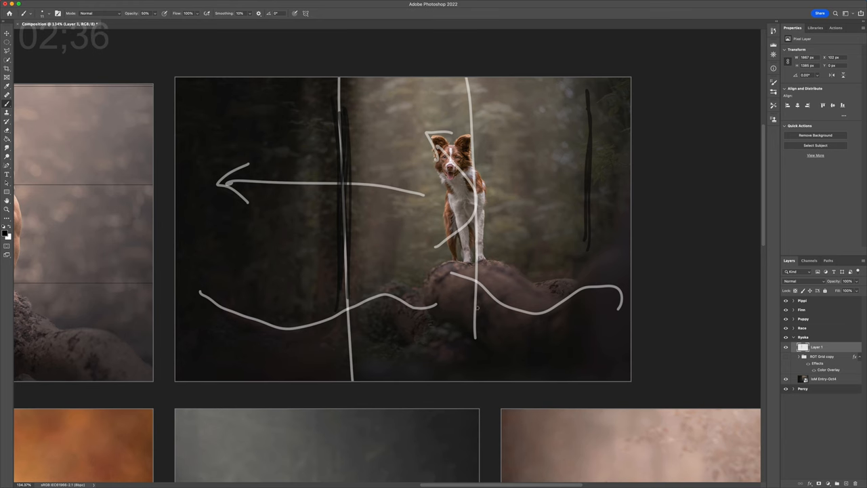
pyautogui.moveTo(369, 206)
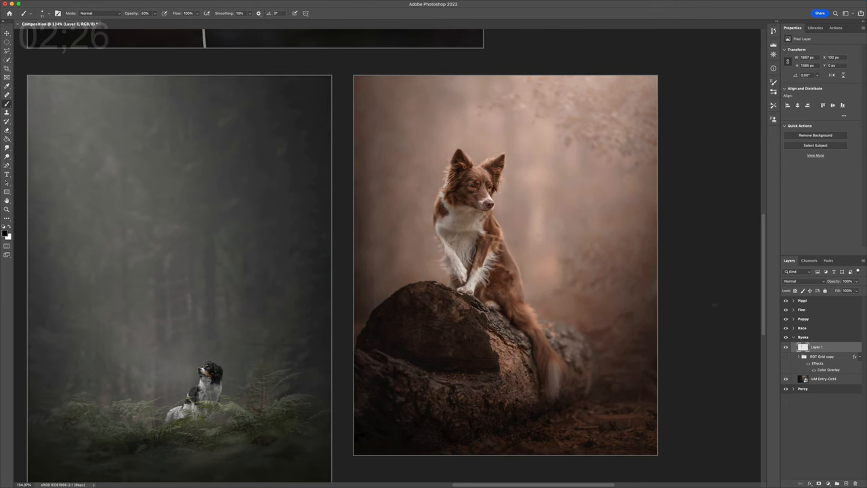
# Draw a curved white leading line sweeping down to the small dog in the misty forest portrait
pyautogui.click(801, 300)
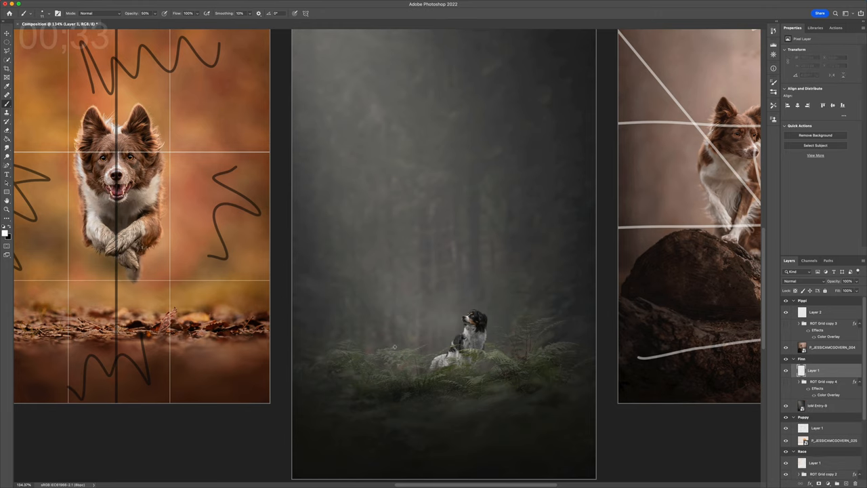
pyautogui.moveTo(407, 178); pyautogui.dragTo(379, 359)
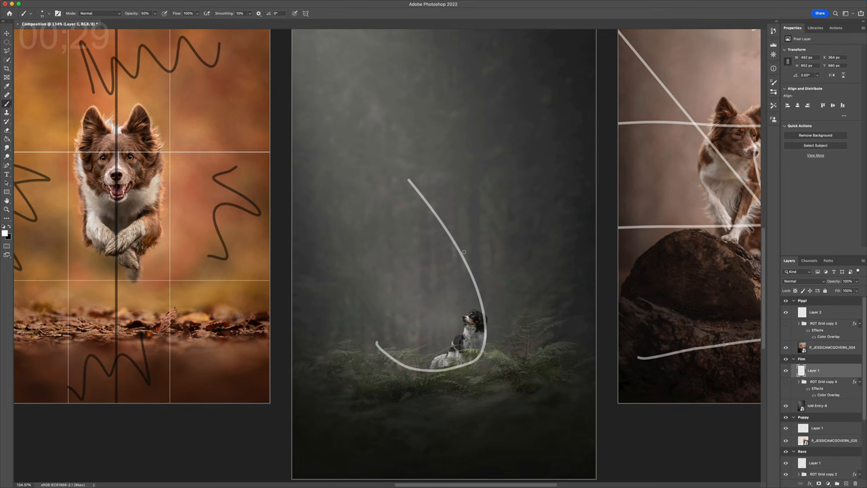